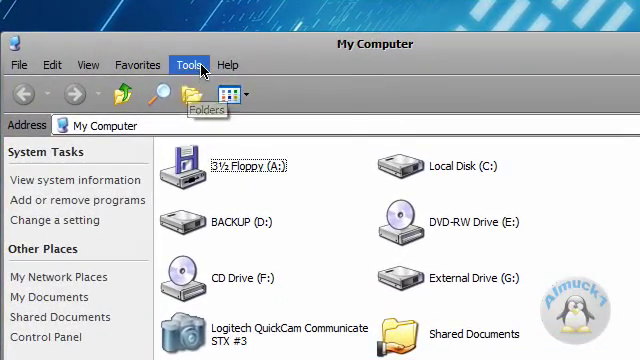
Step: Bring up Folder Options from the Tools menu in My Computer
{"action": "left_click", "coordinate": [188, 64]}
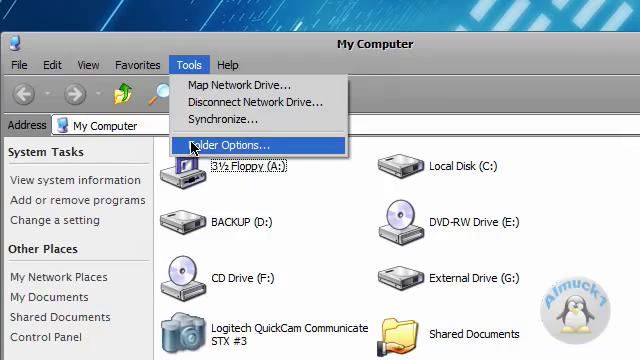
{"action": "left_click", "coordinate": [224, 146]}
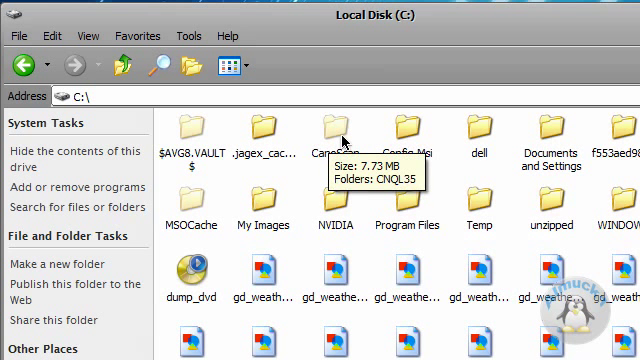
{"action": "mouse_move", "coordinate": [344, 140]}
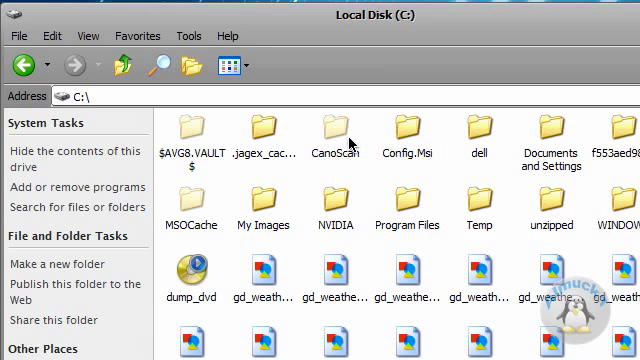
{"action": "mouse_move", "coordinate": [408, 136]}
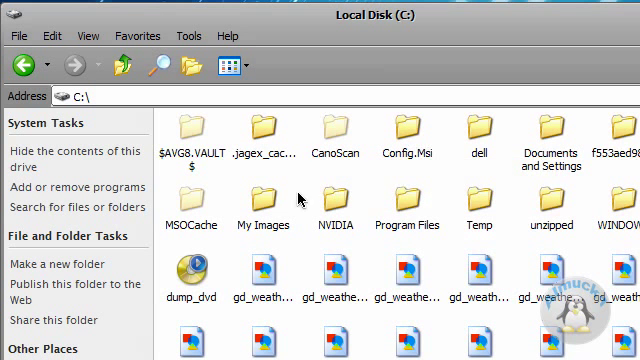
{"action": "mouse_move", "coordinate": [204, 144]}
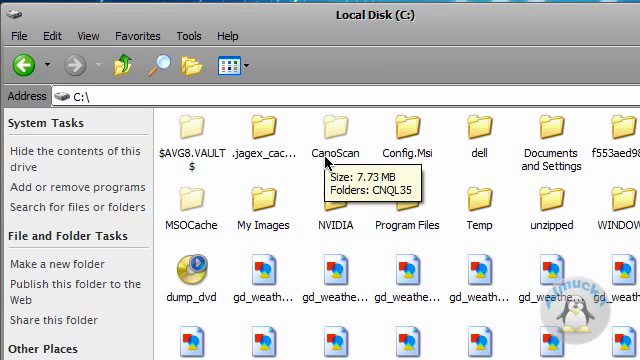
{"action": "mouse_move", "coordinate": [232, 210]}
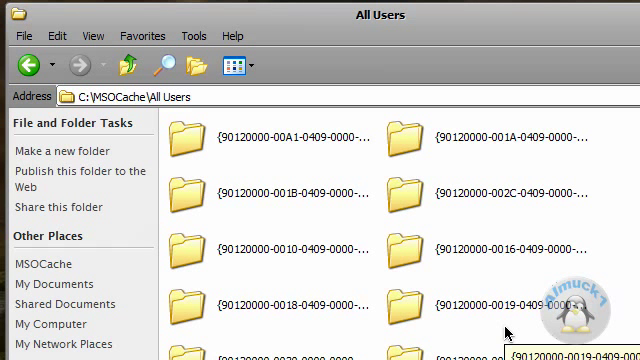
{"action": "mouse_move", "coordinate": [28, 64]}
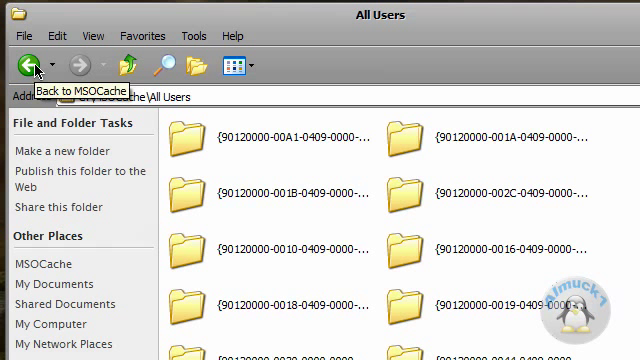